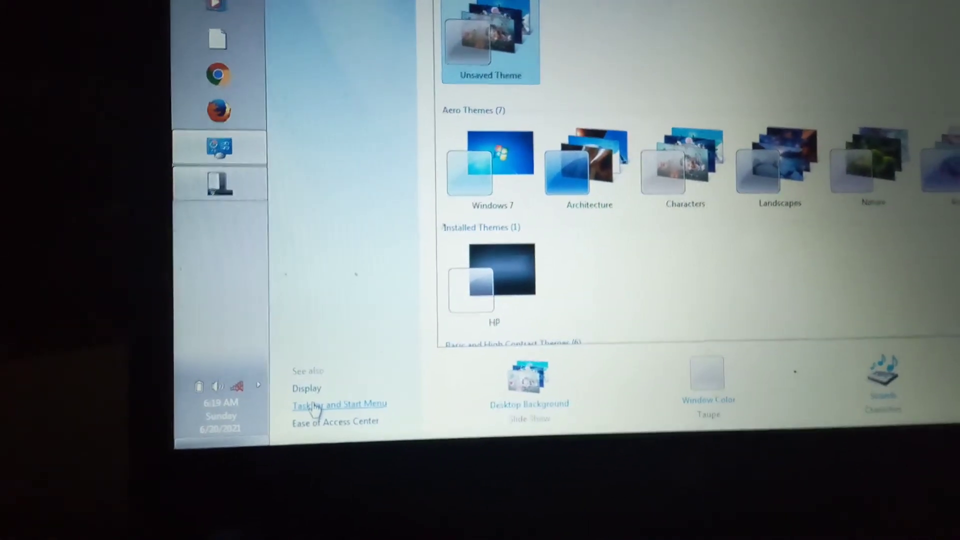
- Open Taskbar and Start Menu Properties from the Control Panel's See also link
left_click(338, 404)
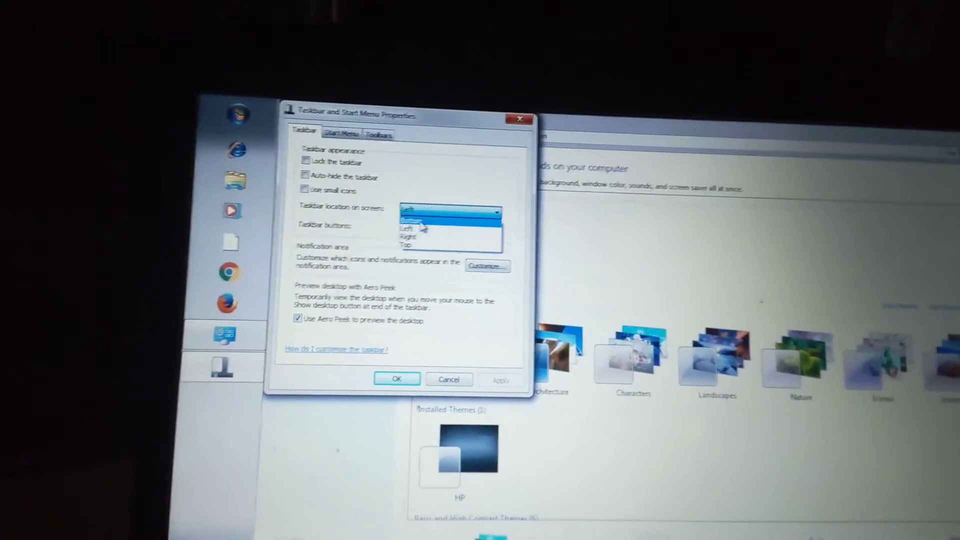
- Change the taskbar location to Bottom, then to Right
left_click(407, 220)
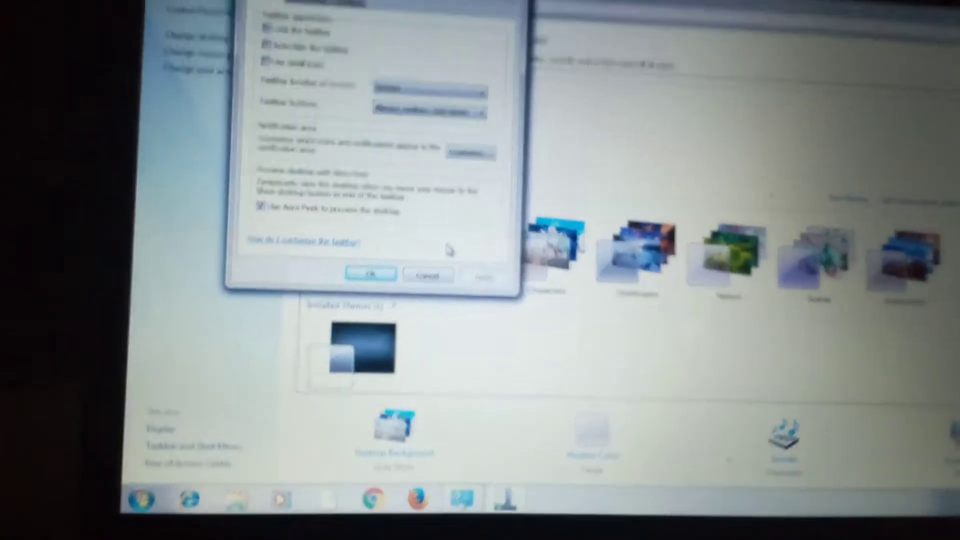
left_click(417, 102)
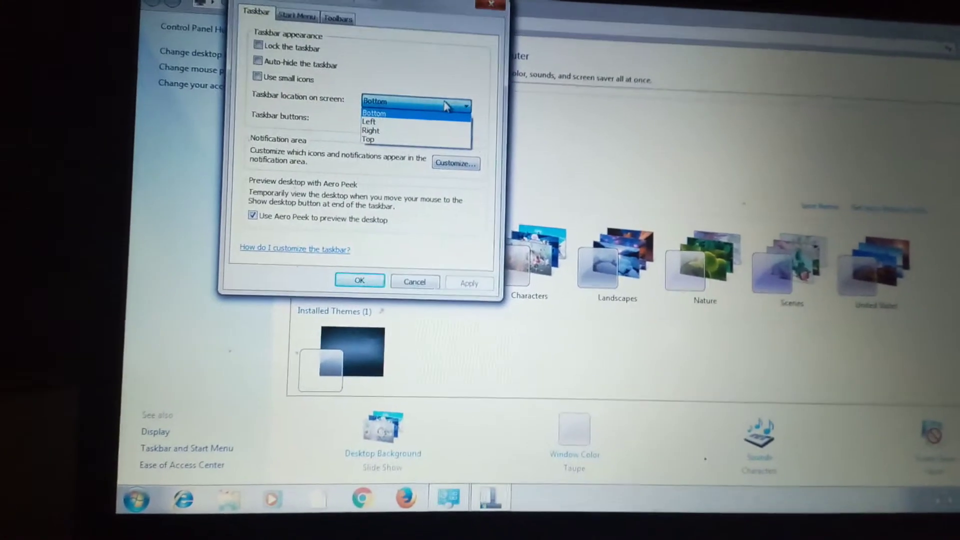
left_click(371, 130)
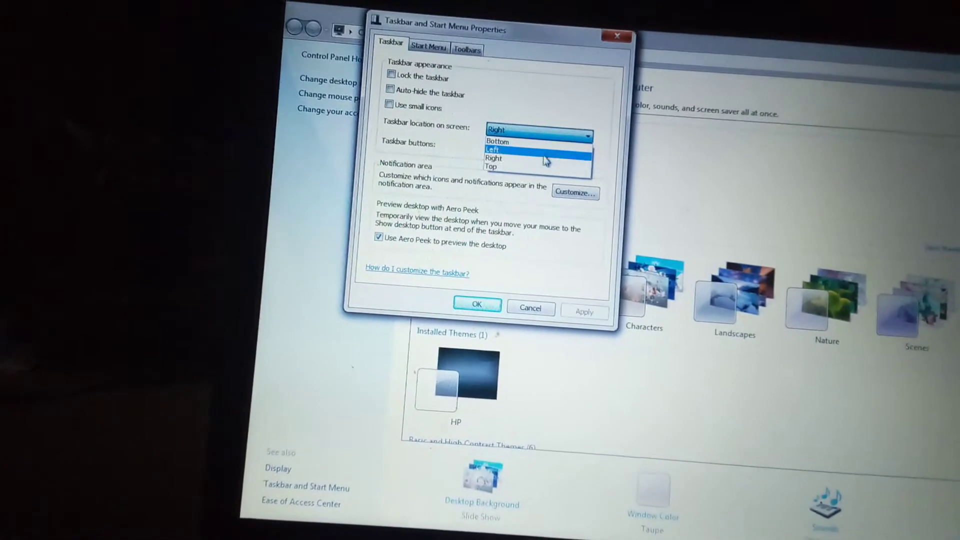
- Set the taskbar location to Bottom and confirm with OK
left_click(494, 158)
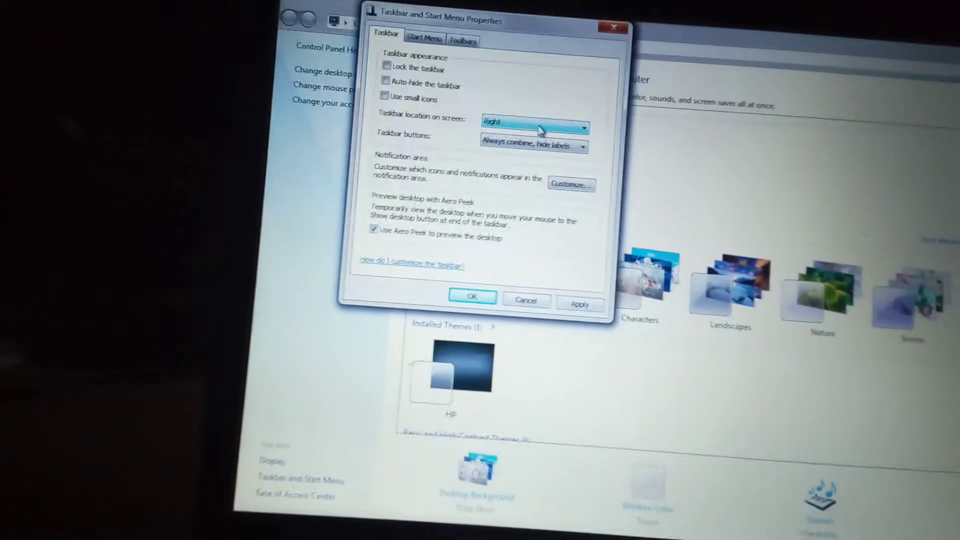
left_click(533, 120)
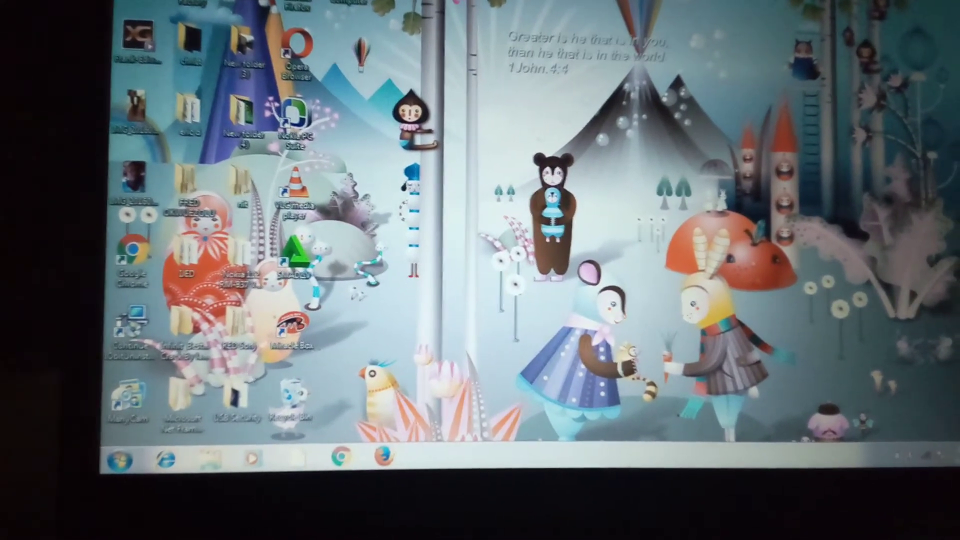
- Search 'control' from the Start menu and launch Control Panel
left_click(114, 458)
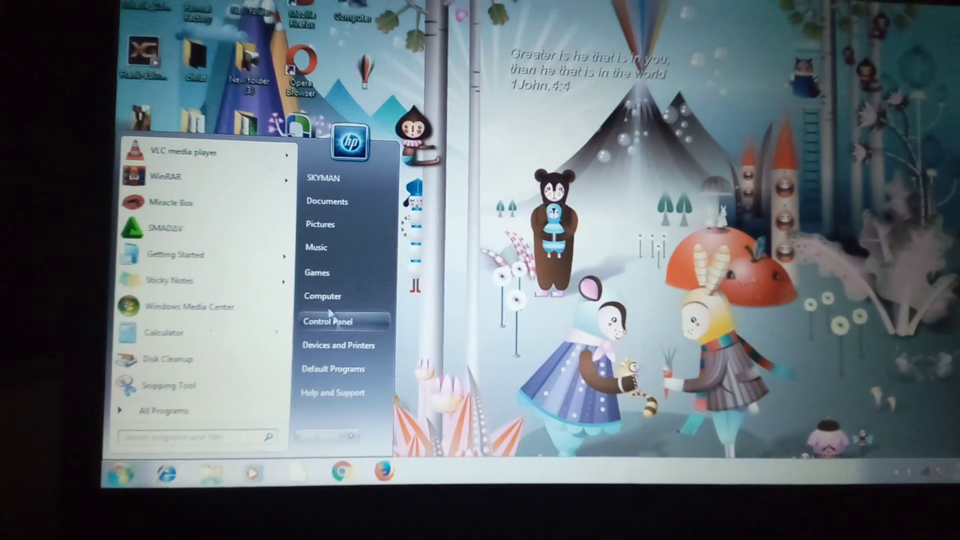
mouse_move(328, 316)
type("contr")
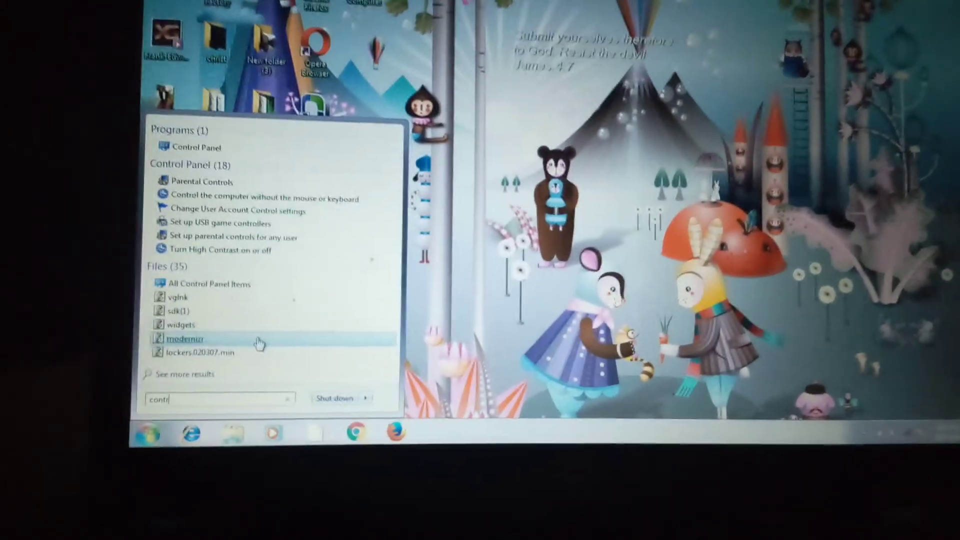
left_click(196, 147)
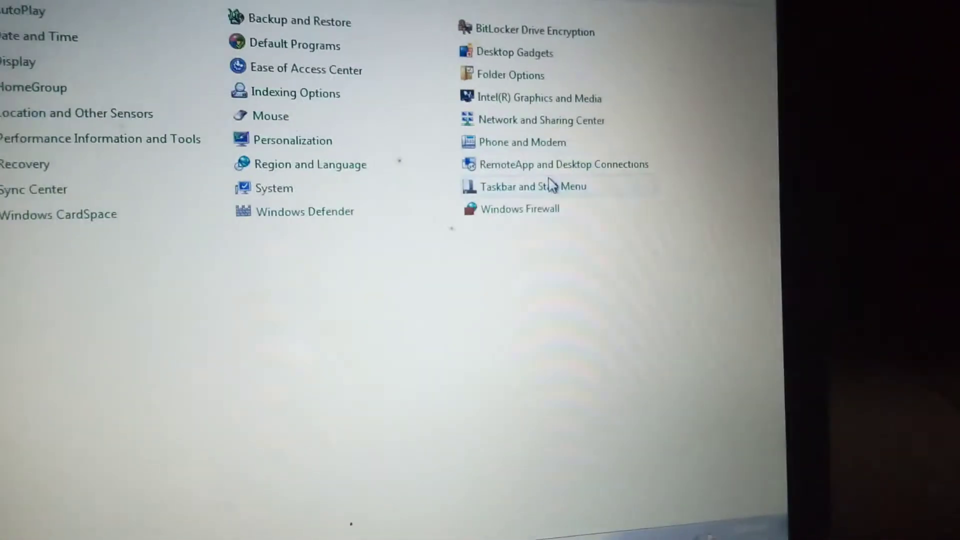
mouse_move(538, 174)
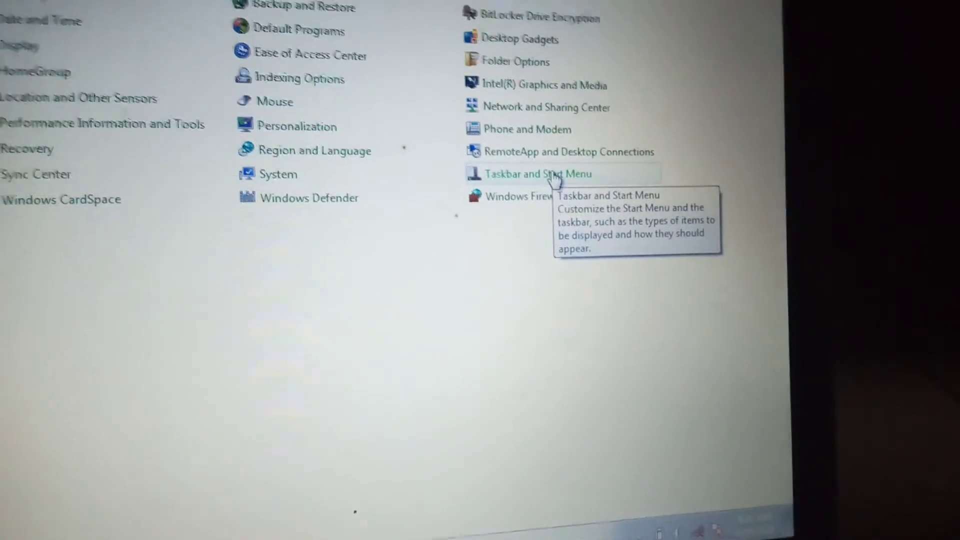
left_click(537, 174)
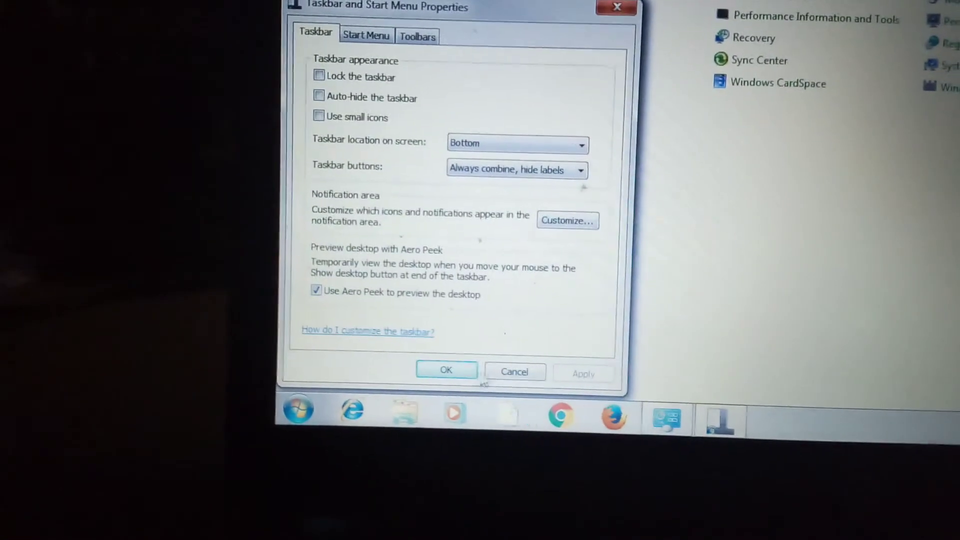
left_click(446, 370)
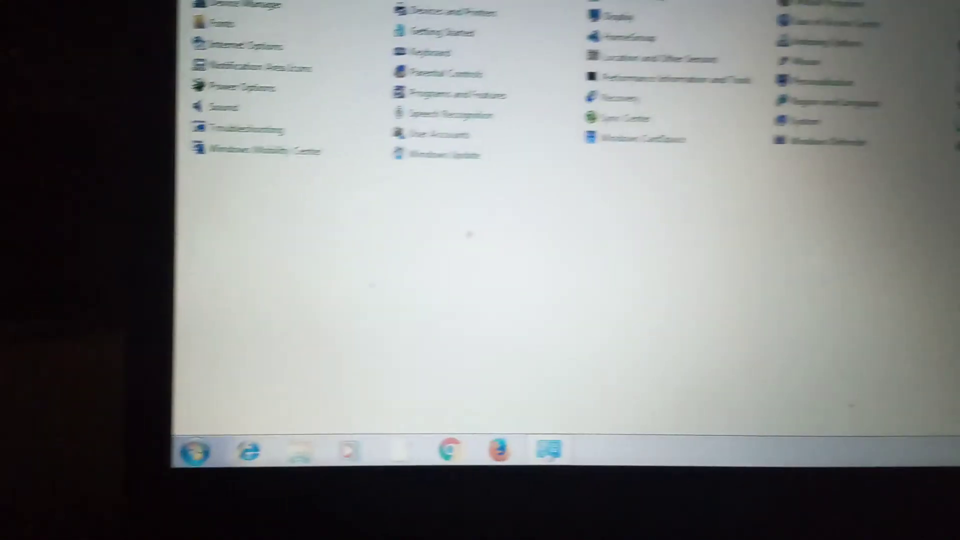